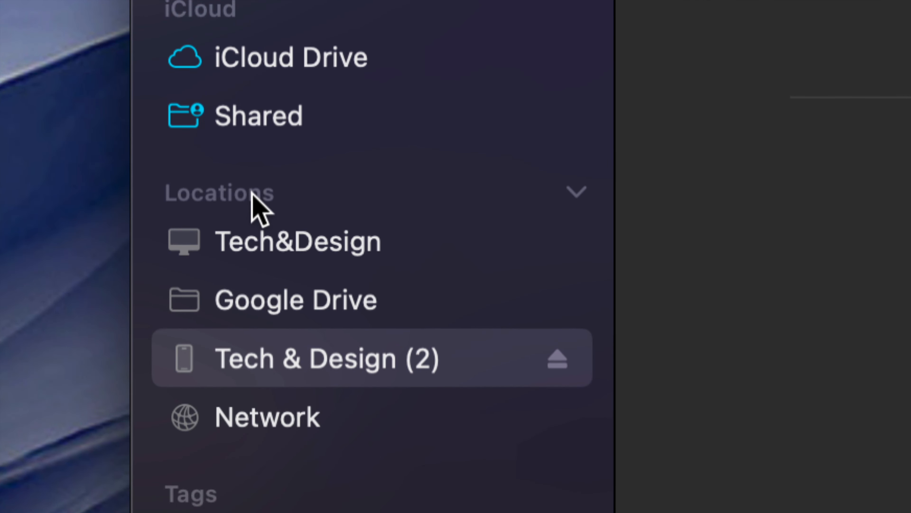
mouse_move(587, 206)
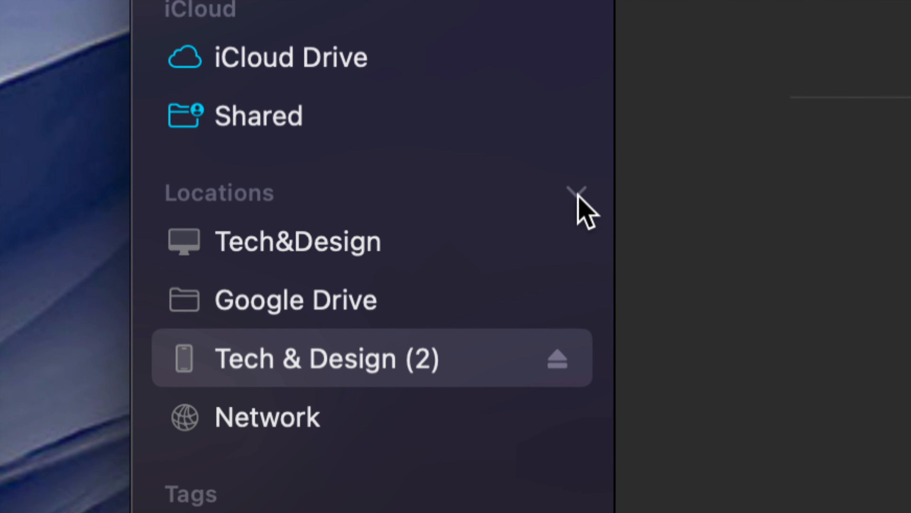
Select the iPhone 'Tech & Design (2)' under Locations to show its iOS 16.3 and backup page
left_click(575, 192)
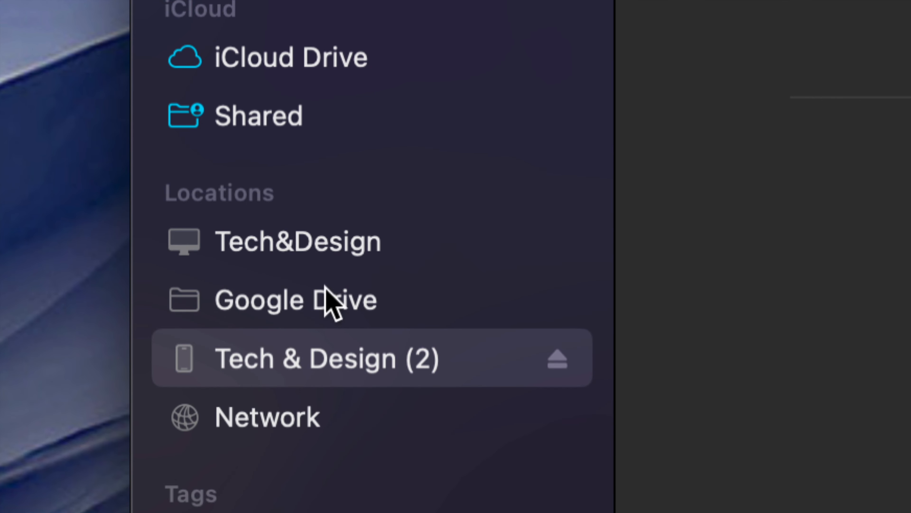
mouse_move(317, 436)
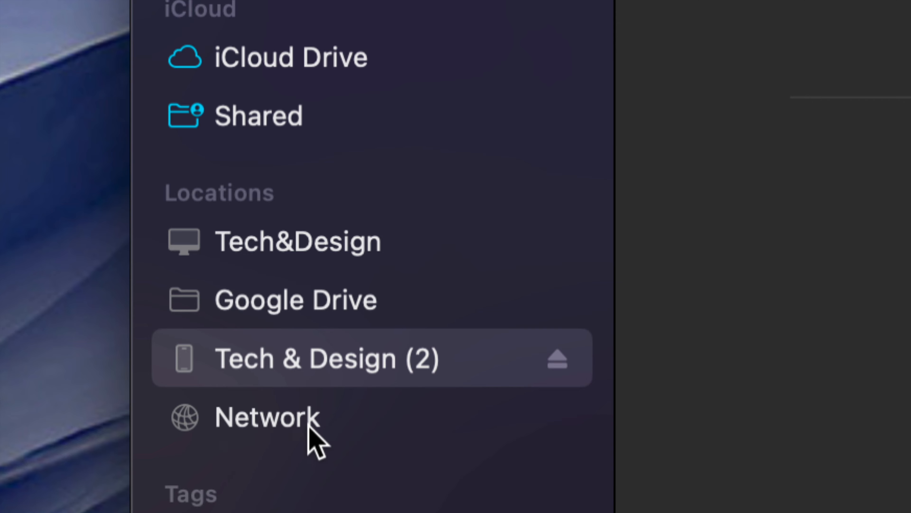
mouse_move(299, 363)
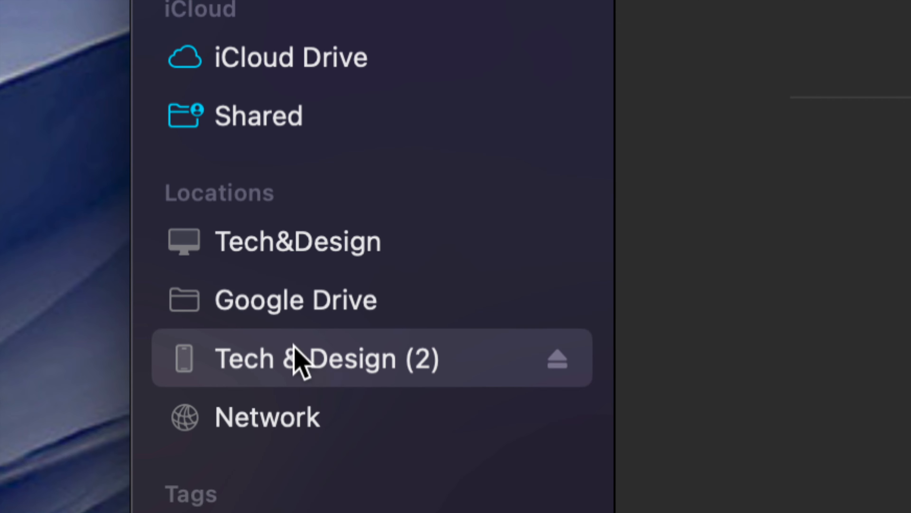
mouse_move(161, 406)
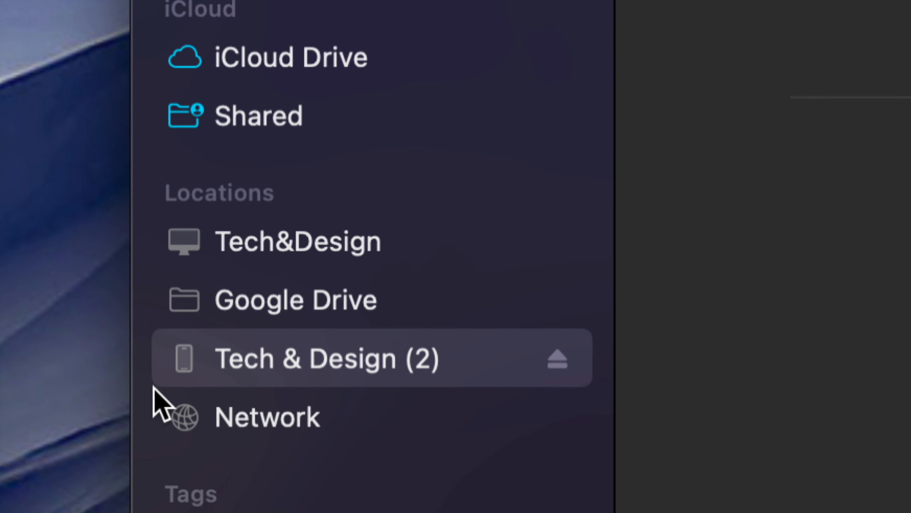
mouse_move(510, 392)
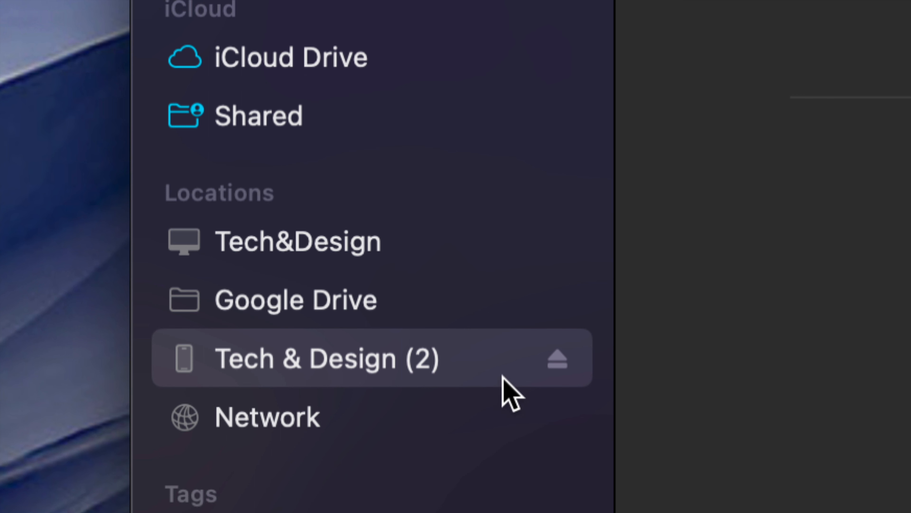
left_click(326, 358)
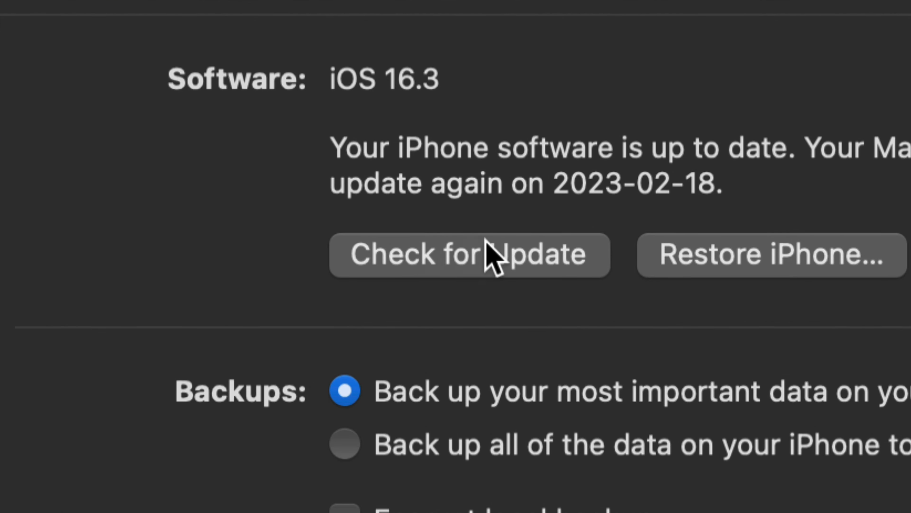
mouse_move(561, 145)
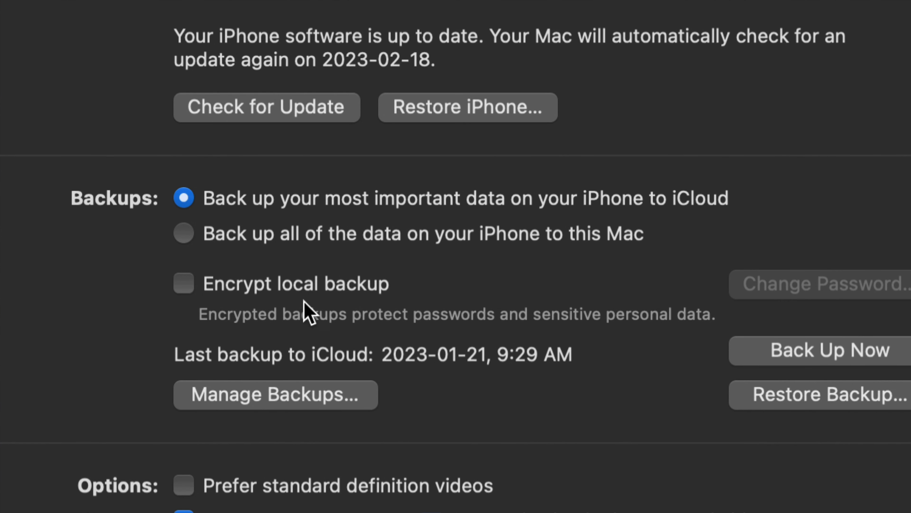
mouse_move(429, 298)
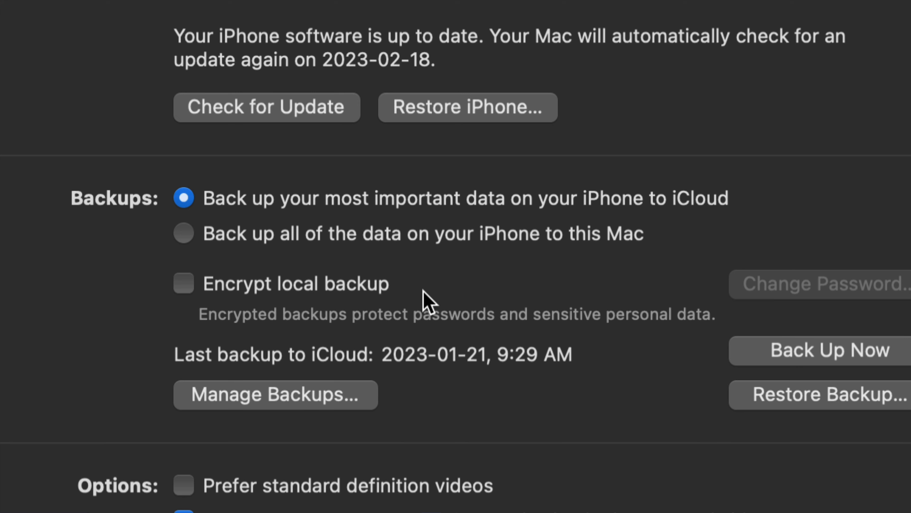
mouse_move(563, 332)
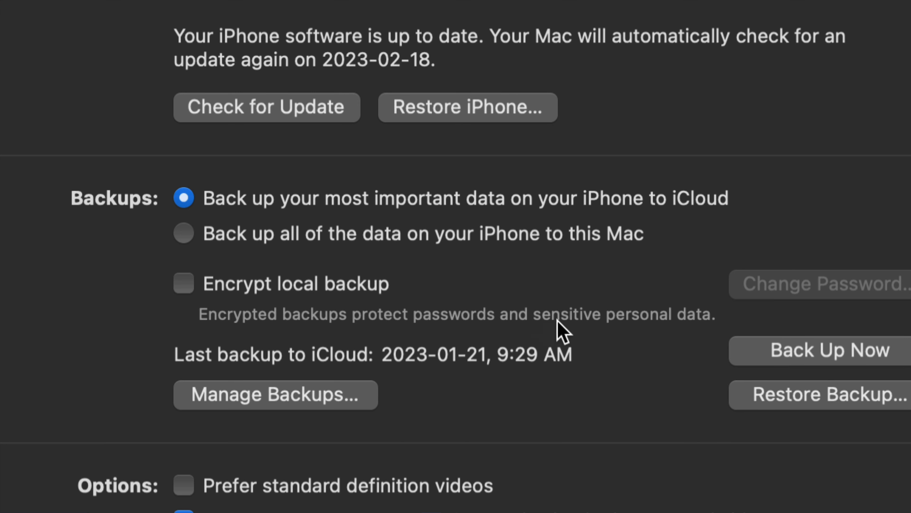
mouse_move(305, 326)
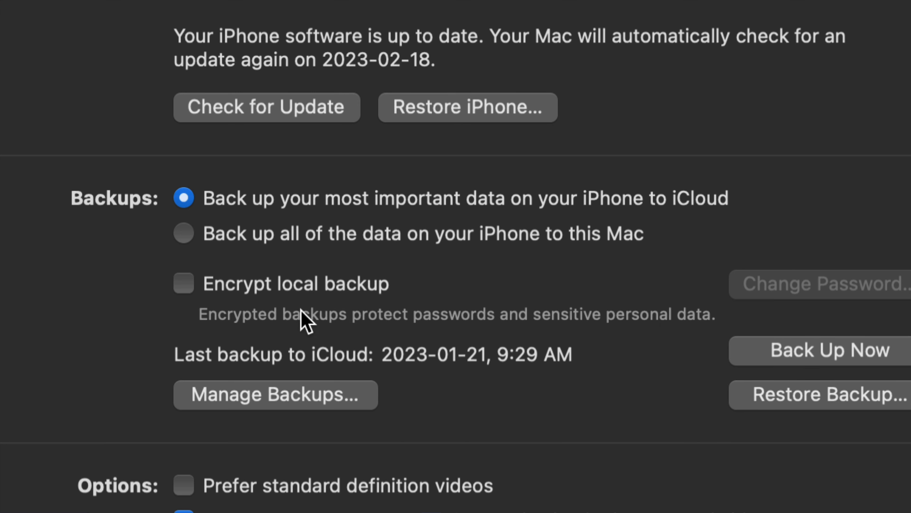
mouse_move(459, 328)
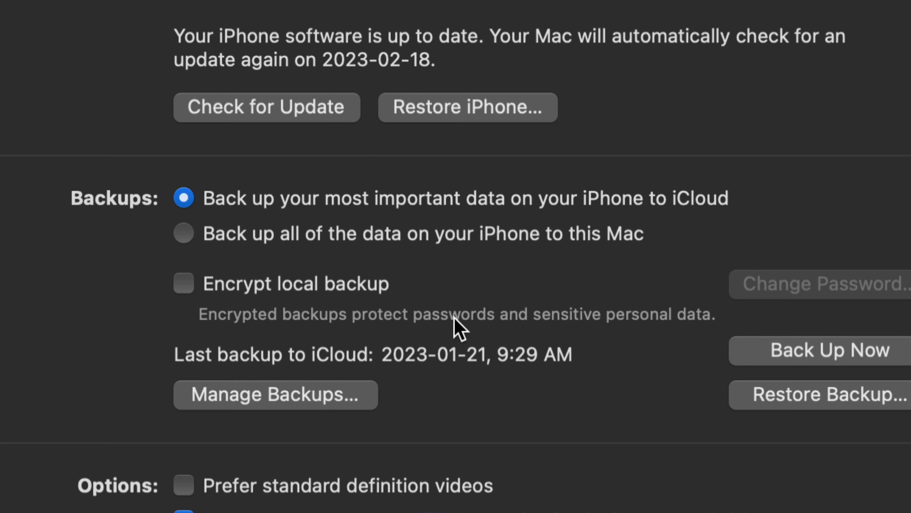
mouse_move(191, 292)
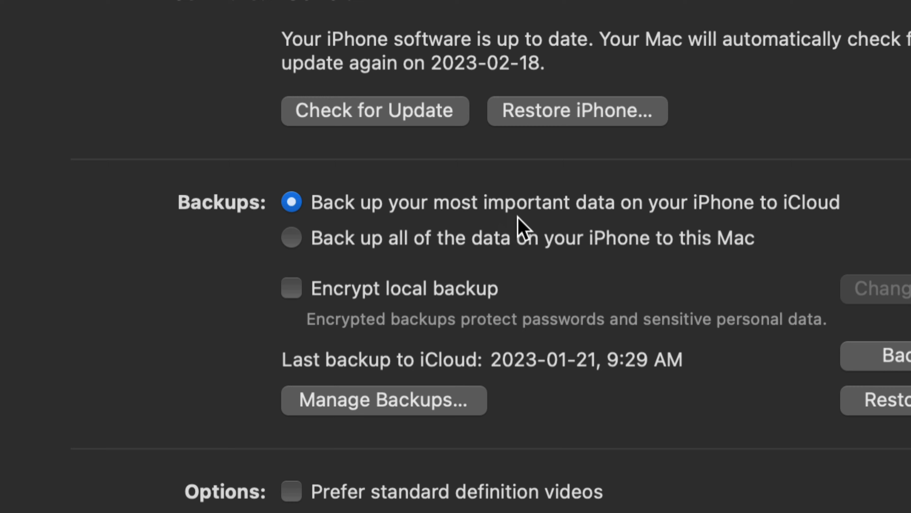
mouse_move(857, 215)
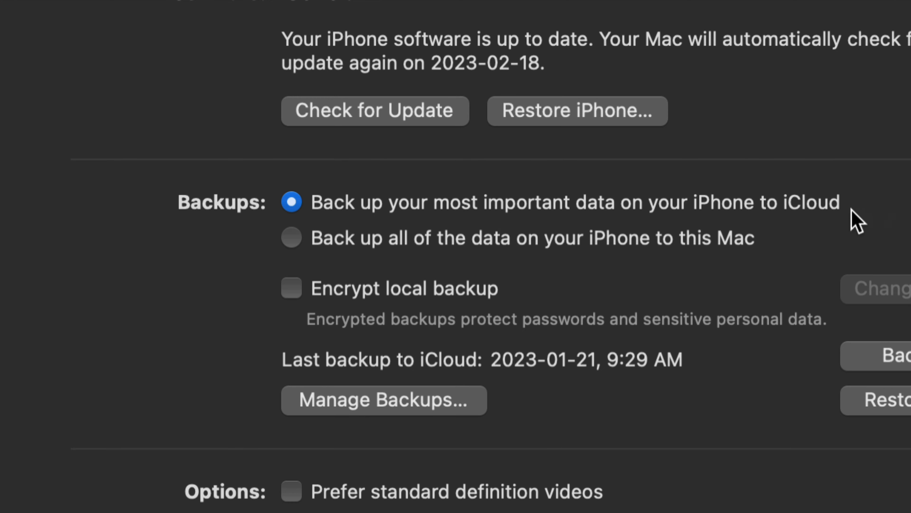
mouse_move(495, 277)
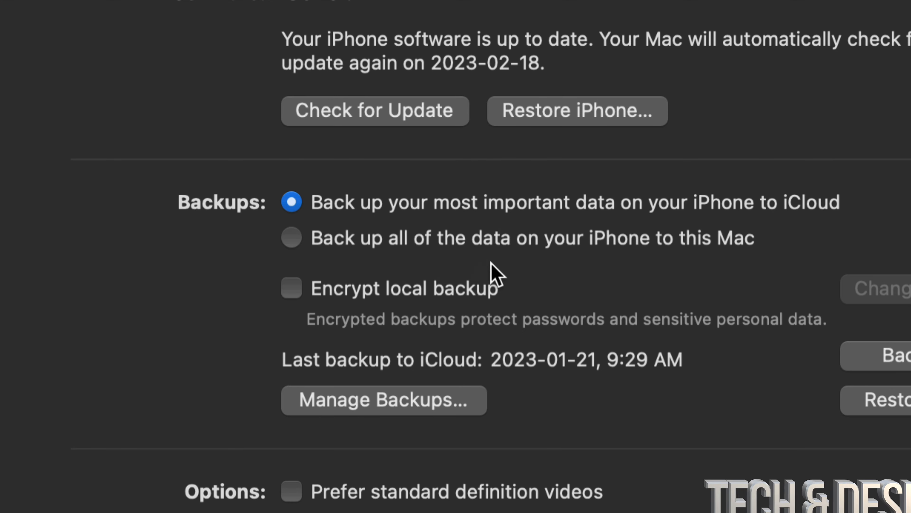
mouse_move(786, 259)
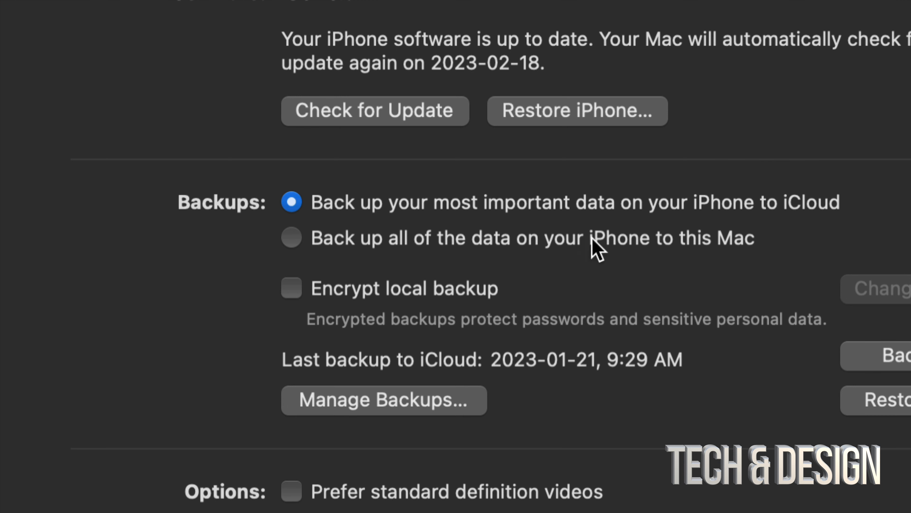
mouse_move(837, 223)
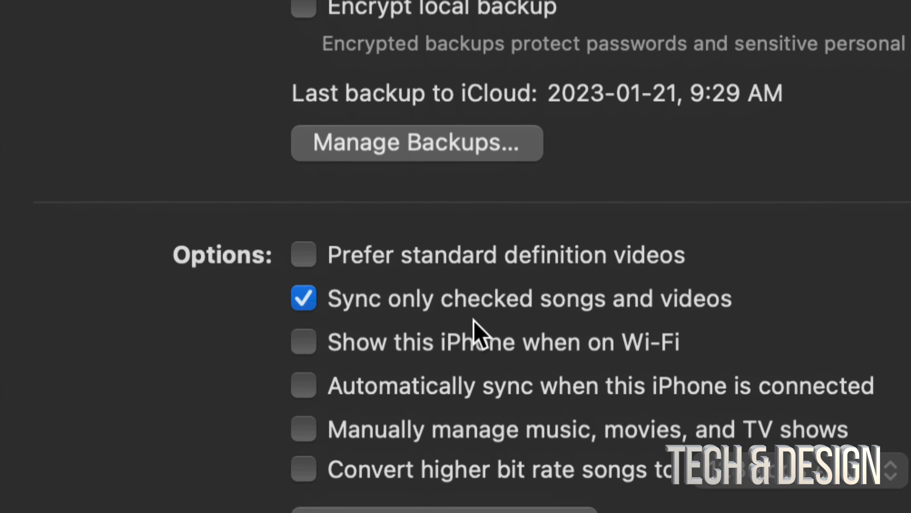
scroll("up", 3)
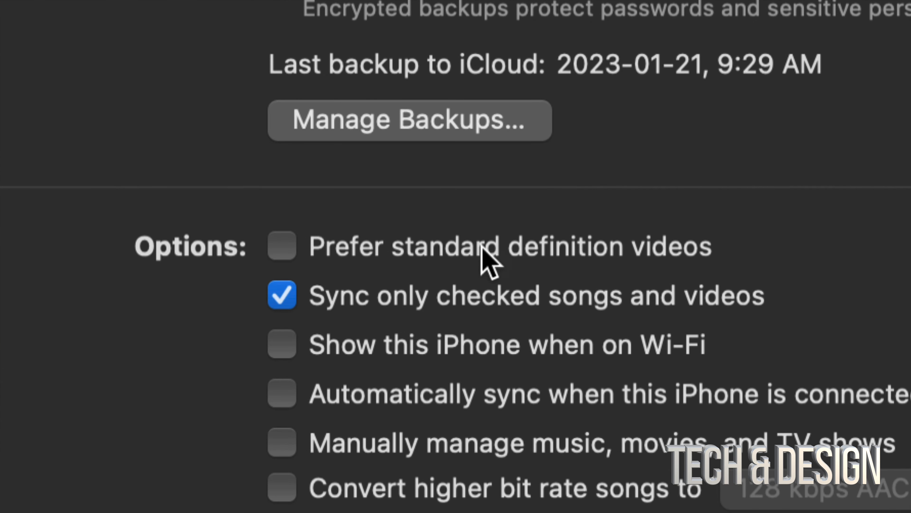
mouse_move(517, 501)
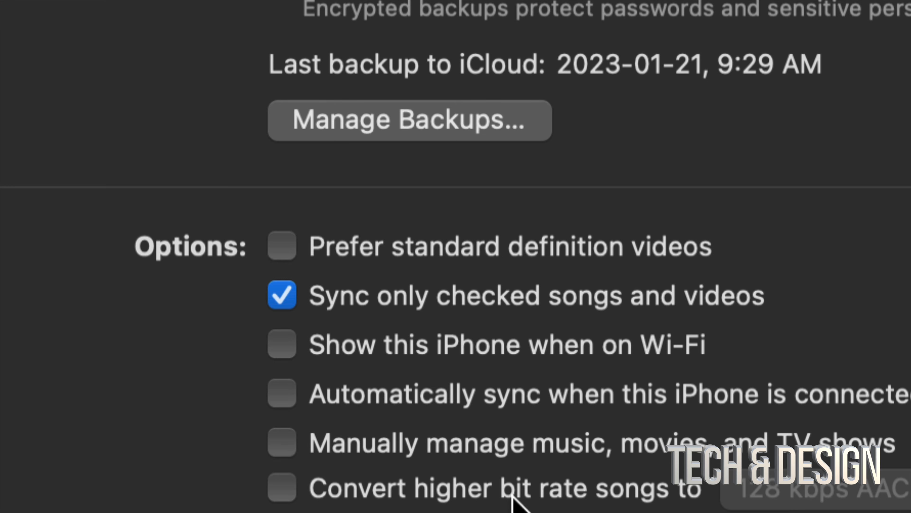
scroll("down", 3)
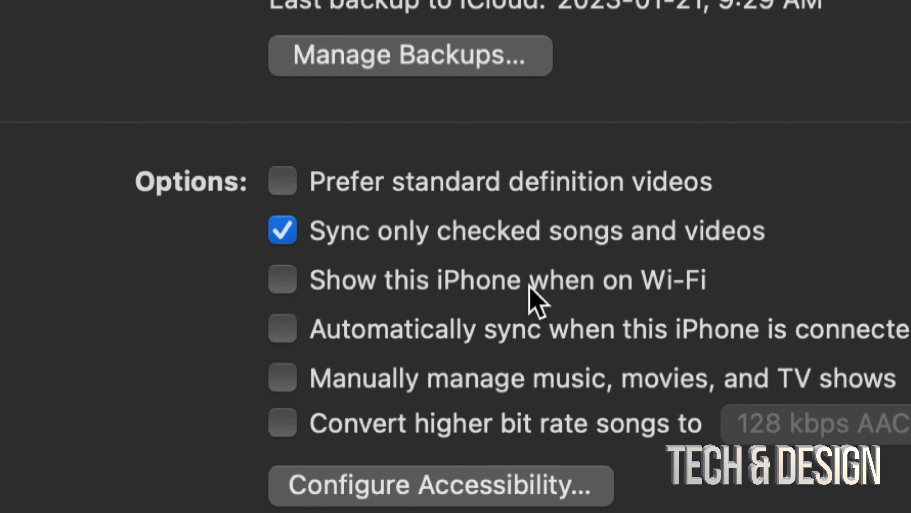
mouse_move(629, 251)
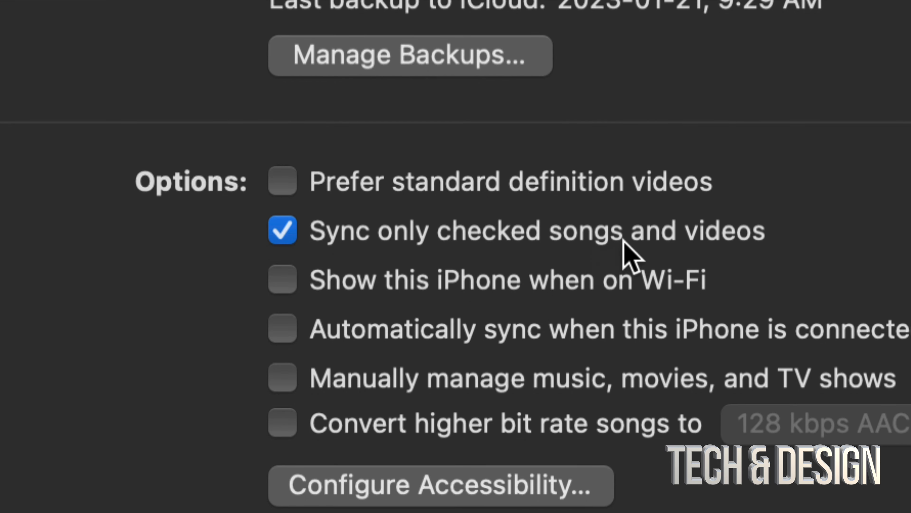
mouse_move(718, 256)
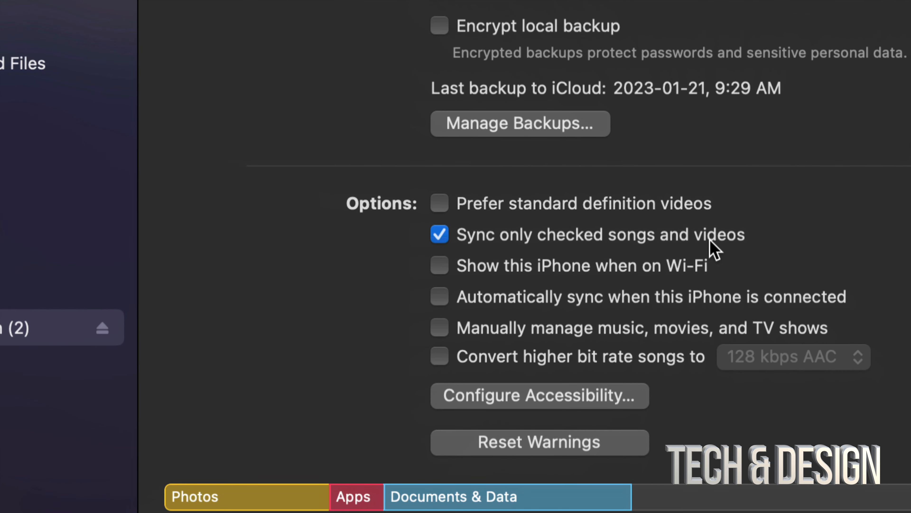
mouse_move(440, 249)
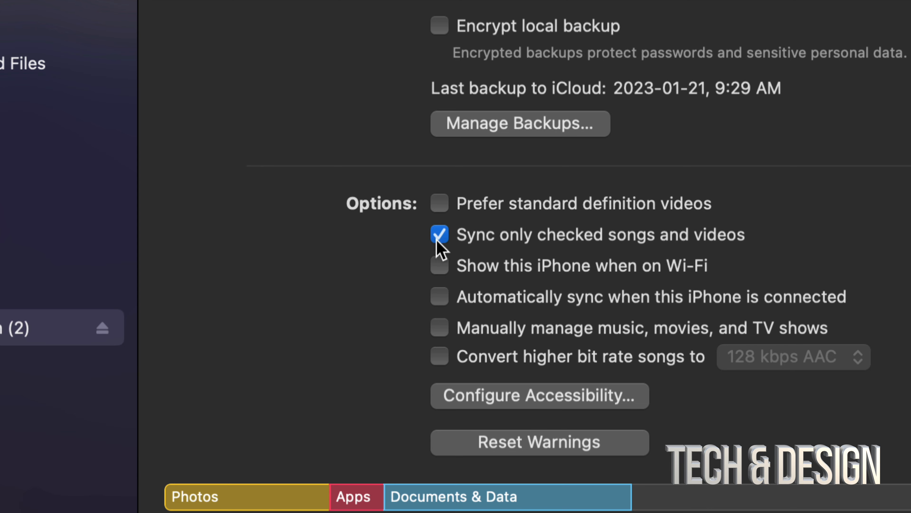
mouse_move(530, 249)
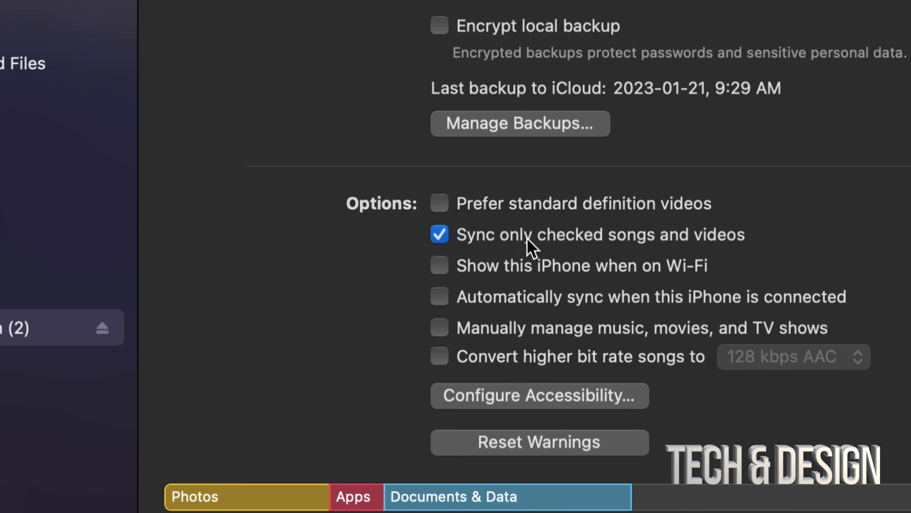
mouse_move(825, 262)
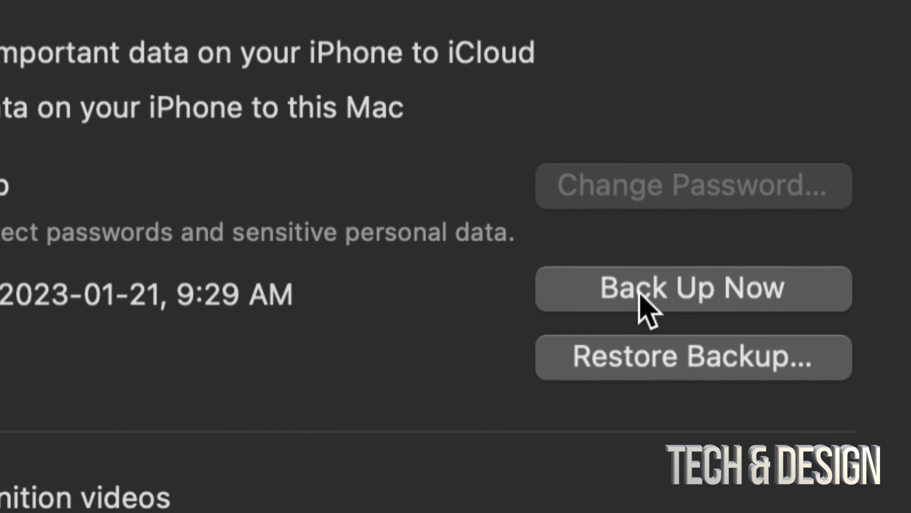
mouse_move(639, 314)
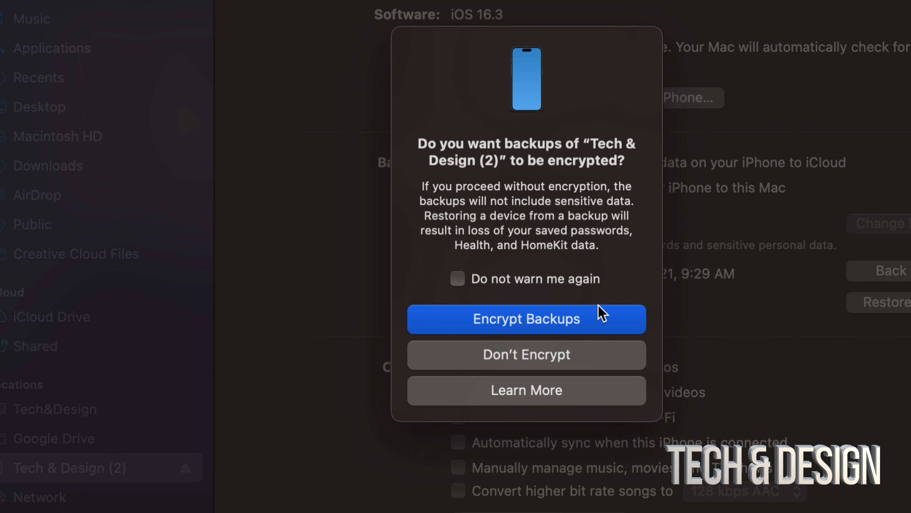
mouse_move(552, 328)
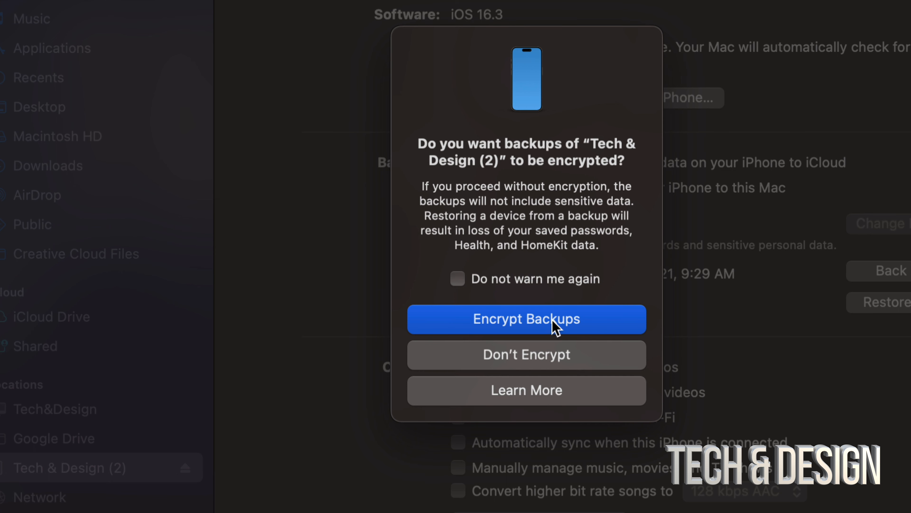
mouse_move(466, 332)
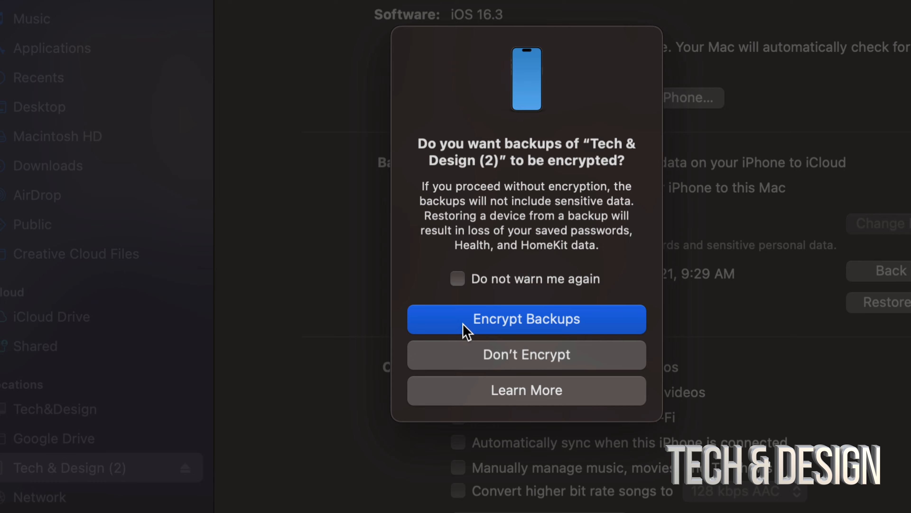
mouse_move(606, 323)
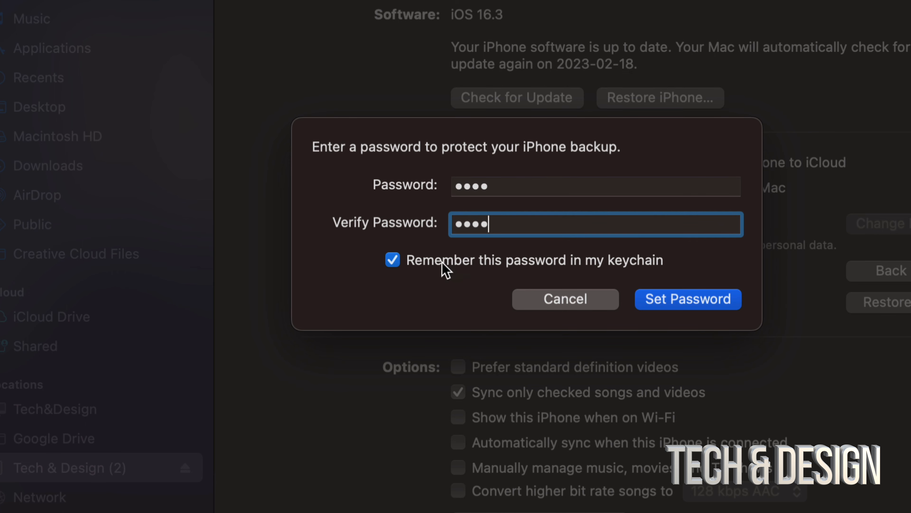
mouse_move(657, 274)
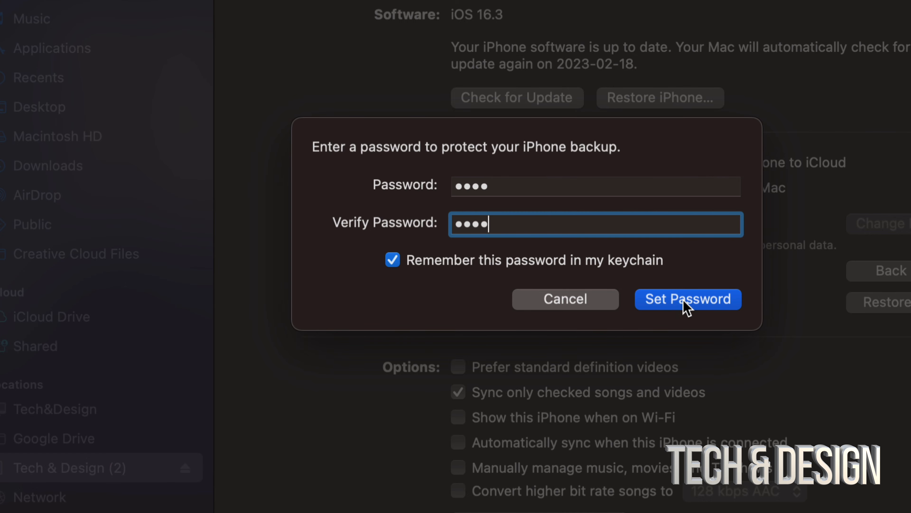
Confirm Set Password so encrypted backups use the new password saved in the keychain
left_click(687, 298)
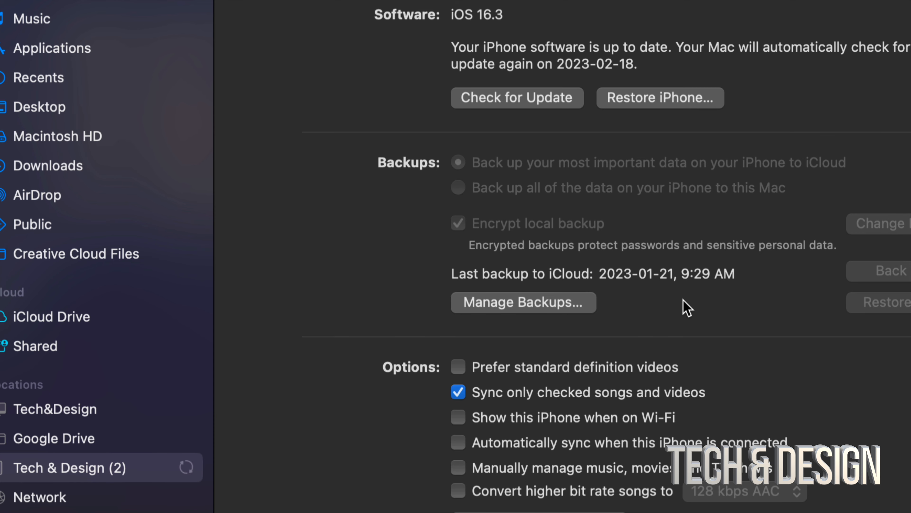
mouse_move(697, 289)
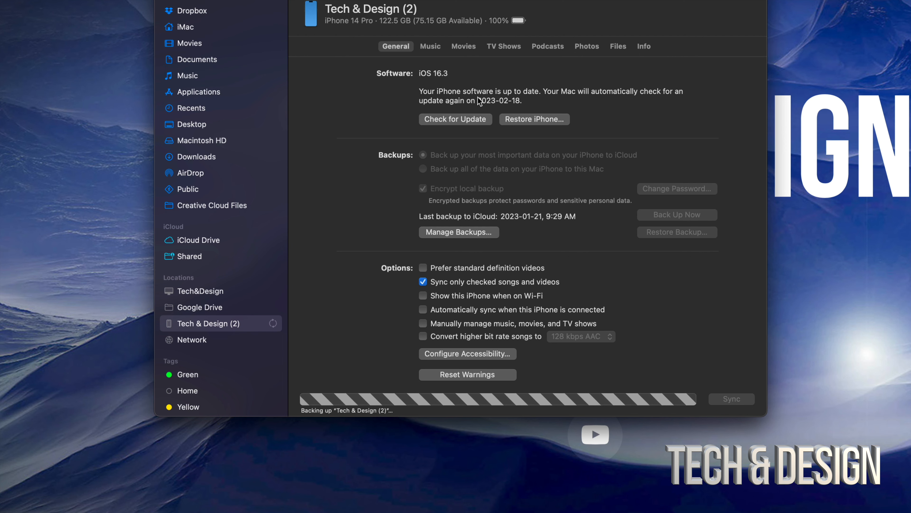
mouse_move(461, 37)
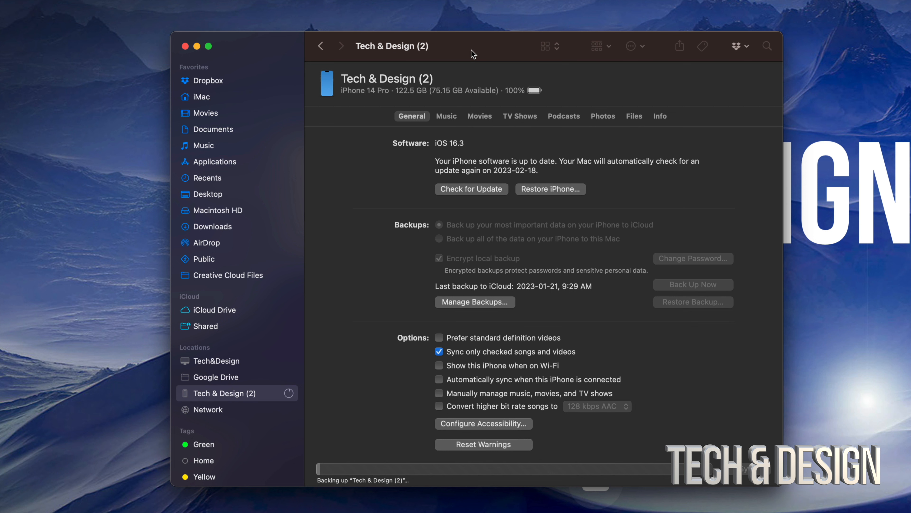
mouse_move(499, 480)
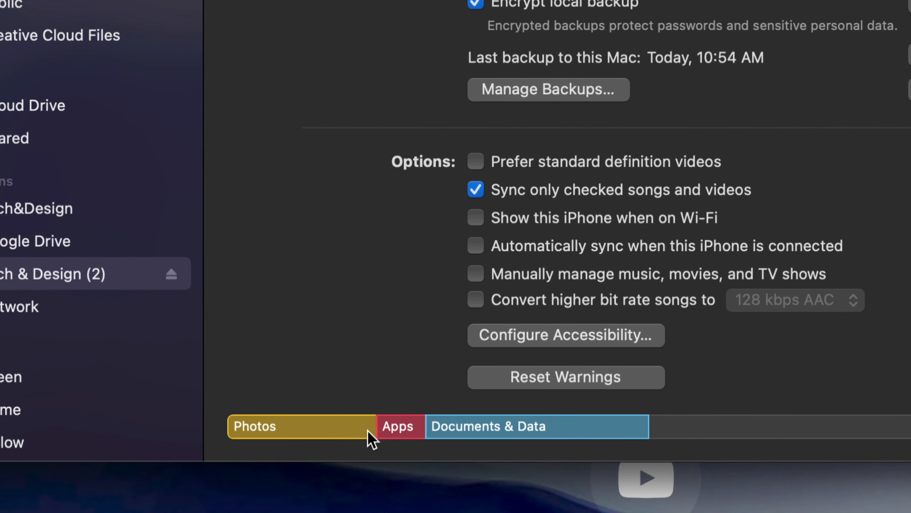
mouse_move(584, 433)
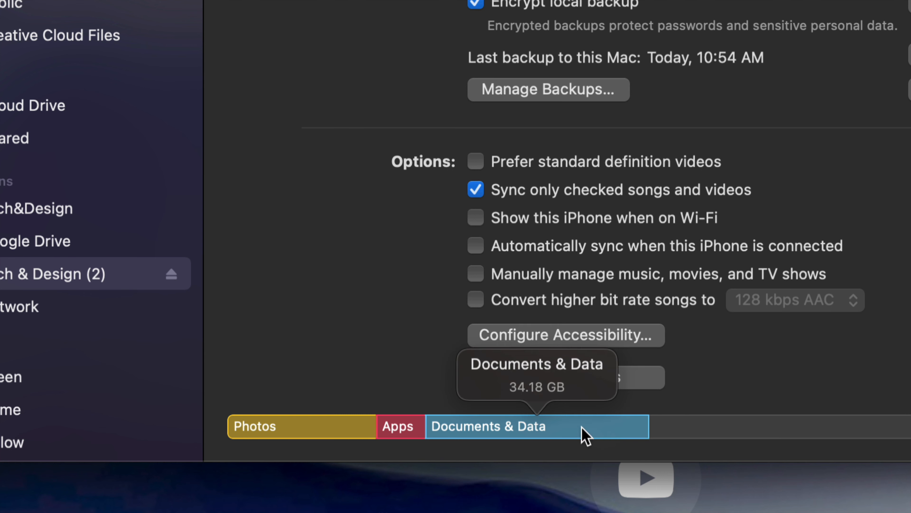
mouse_move(302, 425)
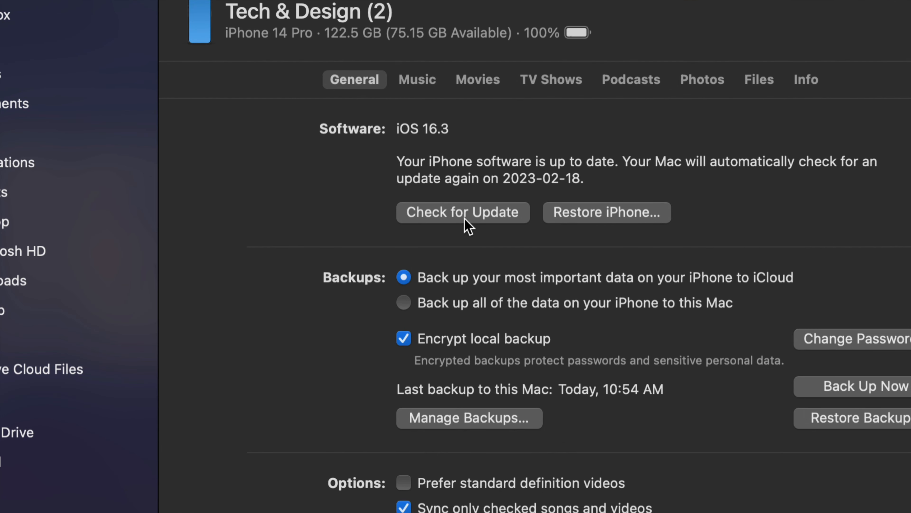
Begin the iOS 16.3.1 download and update, accepting the release notes and passcode prompt
left_click(463, 211)
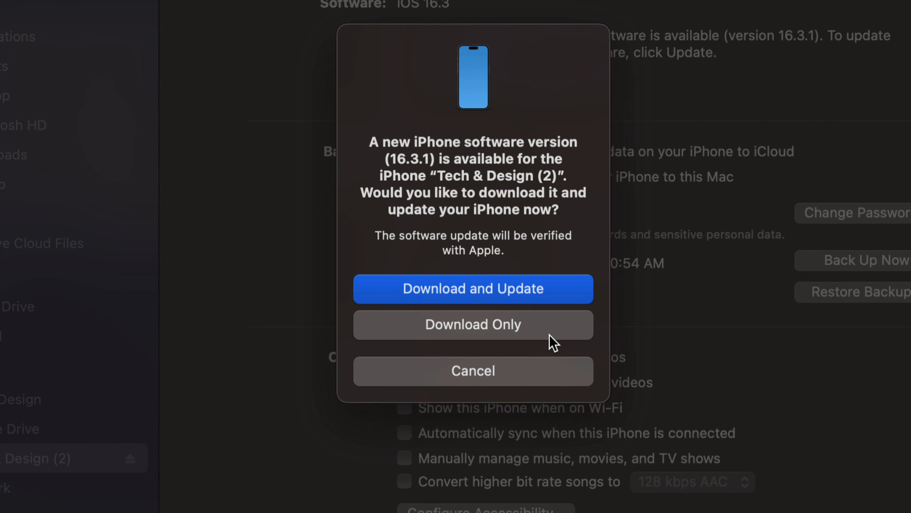
mouse_move(533, 293)
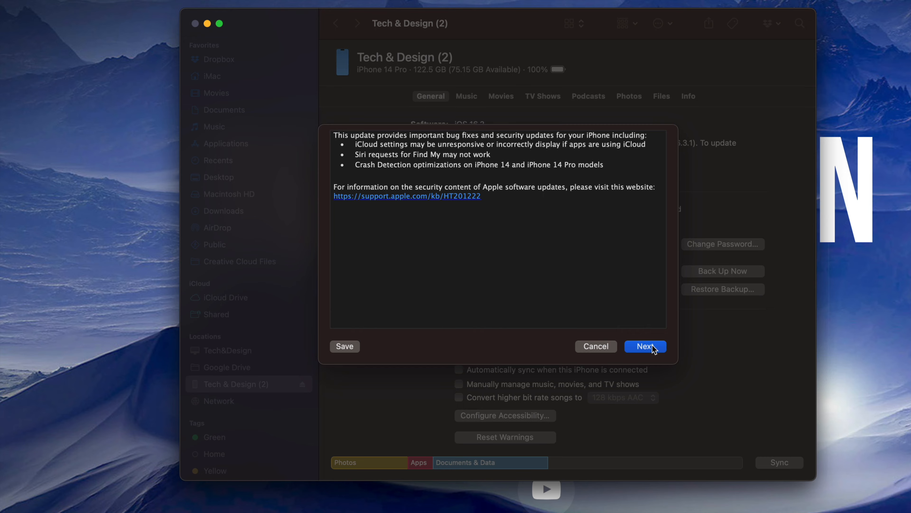
left_click(645, 346)
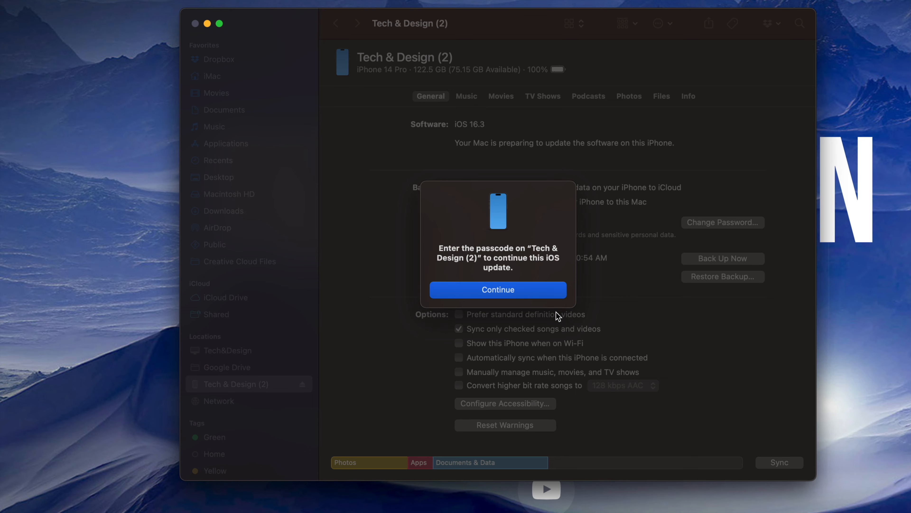
mouse_move(530, 303)
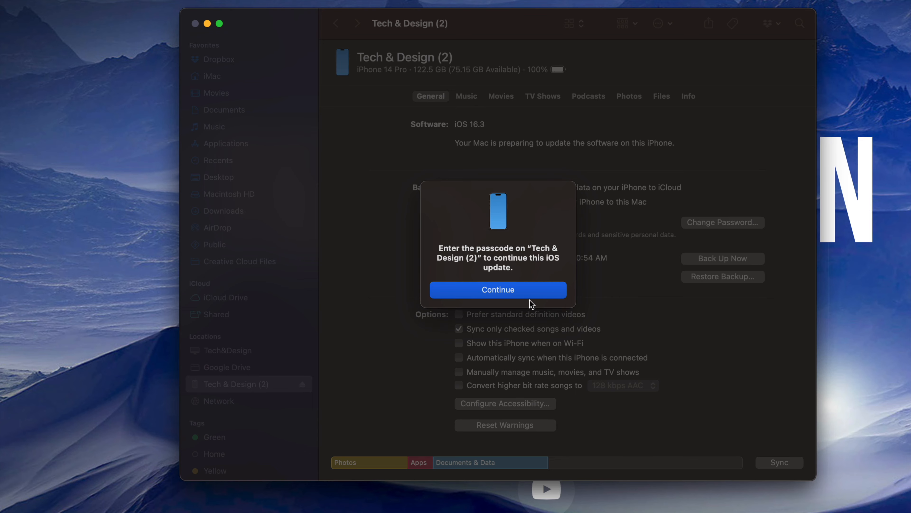
left_click(498, 290)
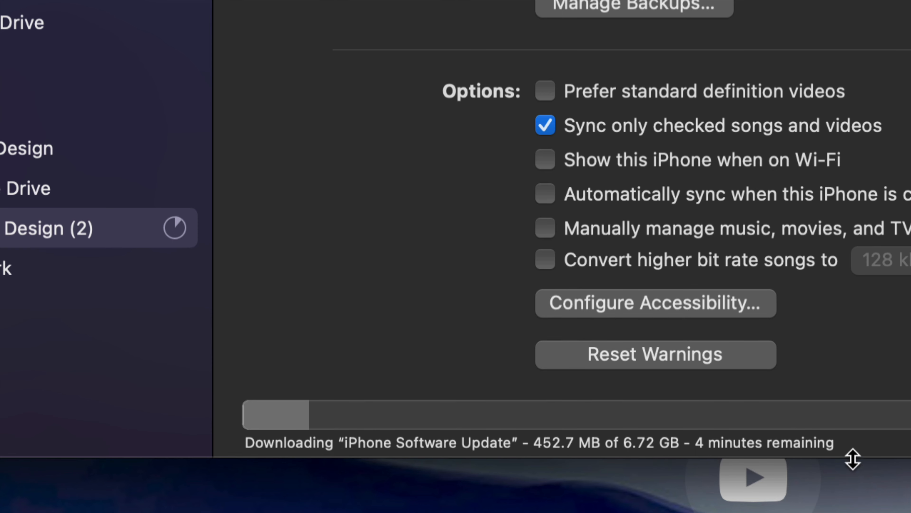
mouse_move(848, 458)
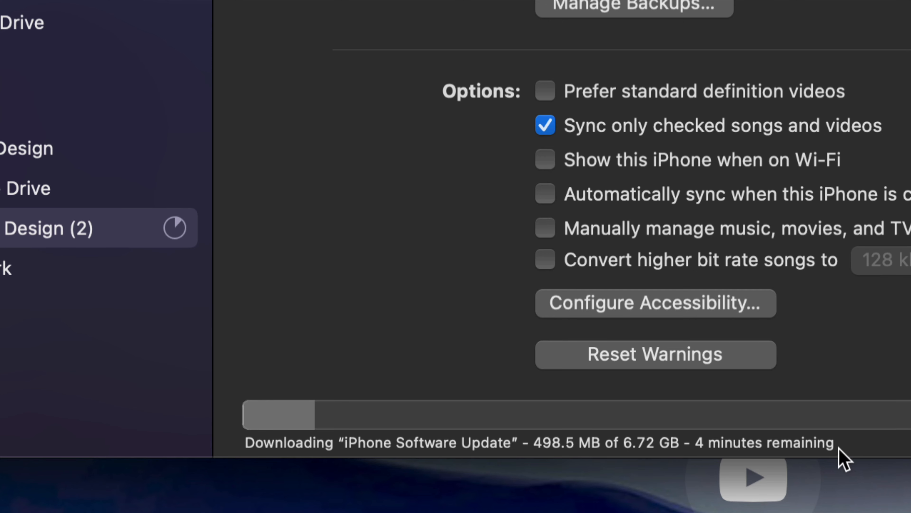
mouse_move(802, 462)
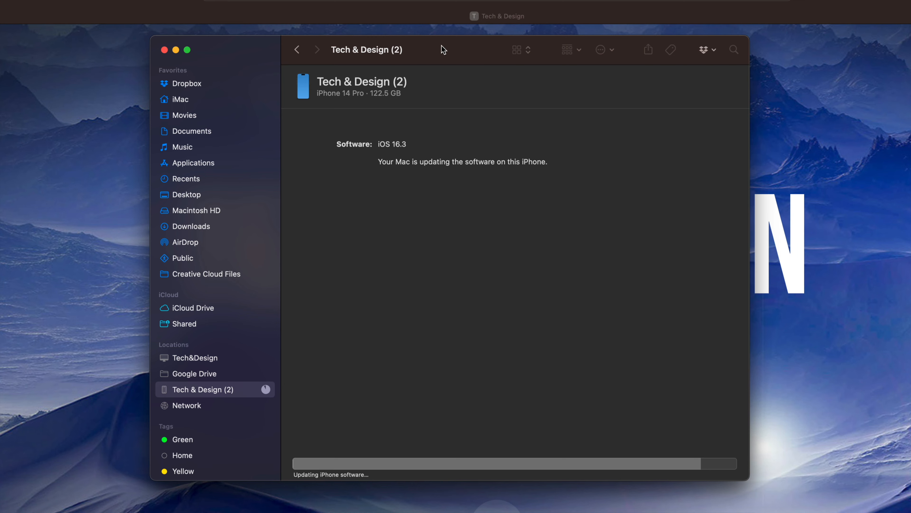
Wait while the Mac installs the iOS update onto the iPhone
left_click(193, 358)
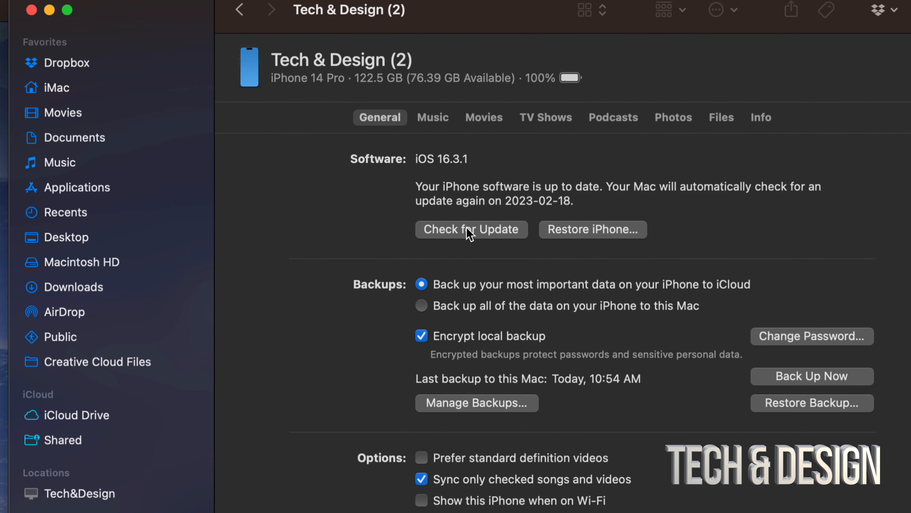
mouse_move(478, 234)
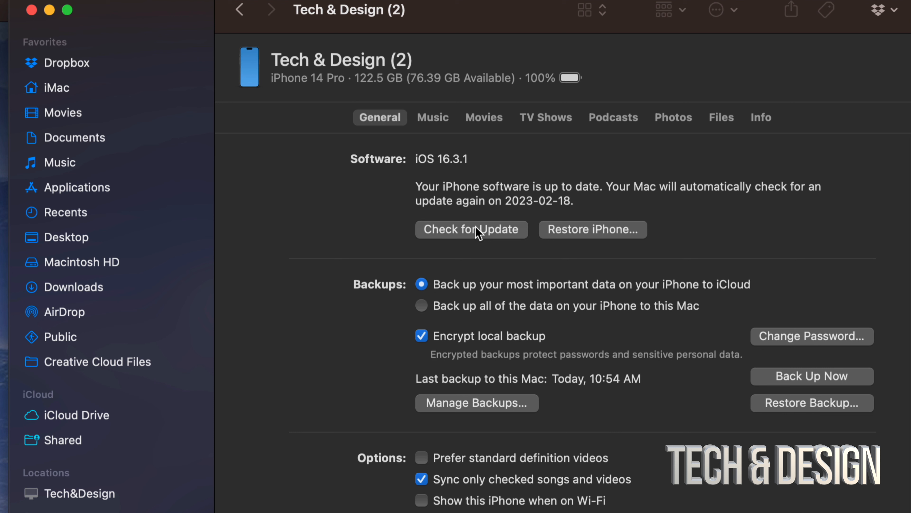
Run Check for Update again, confirming iOS 16.3.1 is the current version
left_click(471, 229)
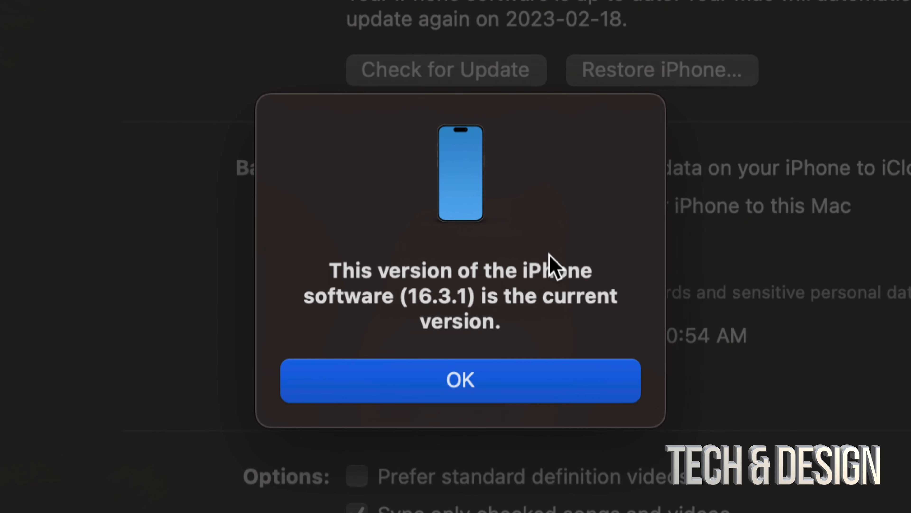
mouse_move(663, 369)
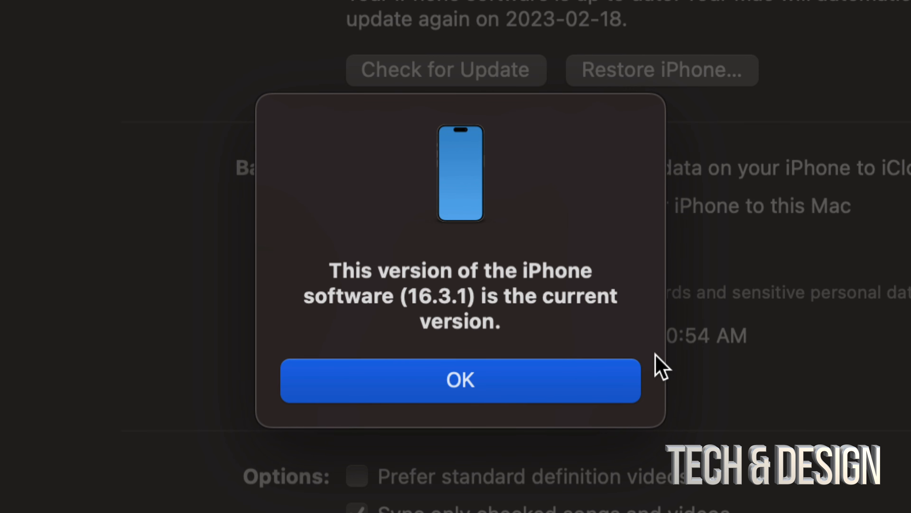